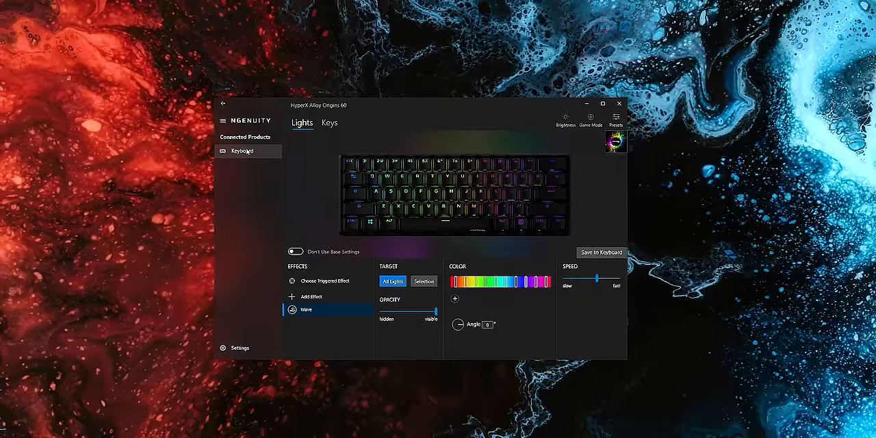
# - Check the brightness control, then add and remove a duplicate Wave effect
pyautogui.click(566, 118)
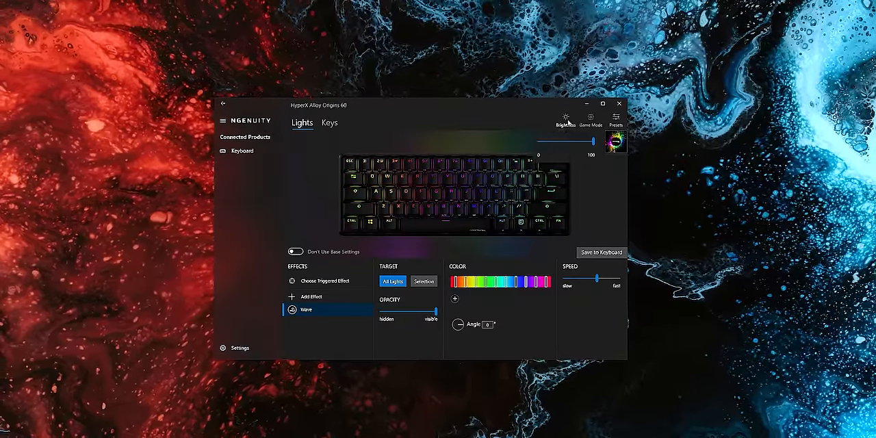
pyautogui.click(590, 118)
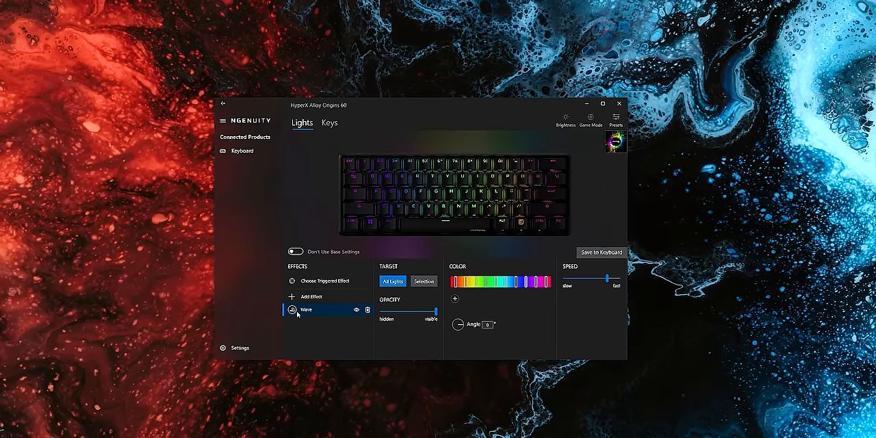
pyautogui.moveTo(312, 297)
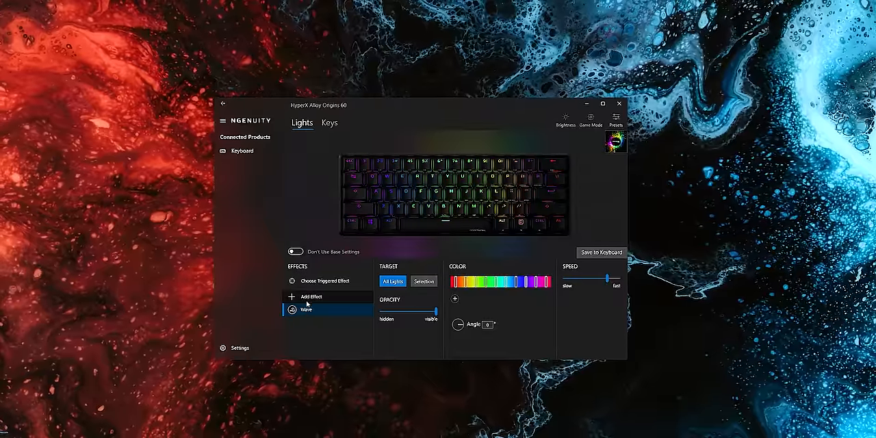
pyautogui.click(311, 297)
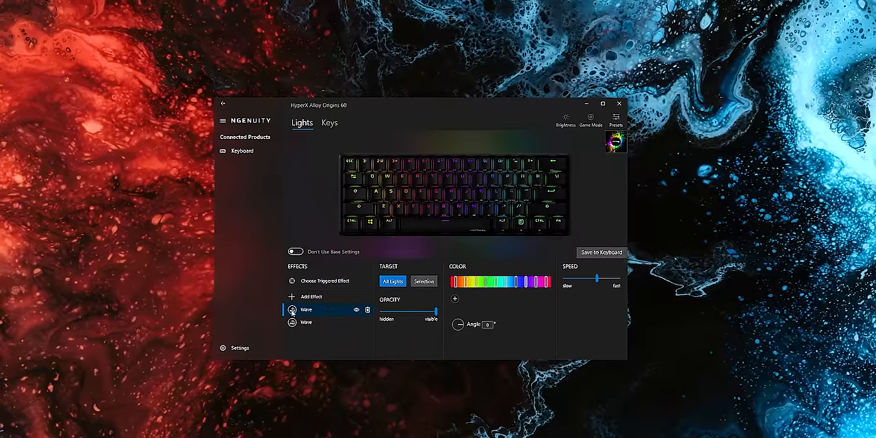
pyautogui.click(369, 309)
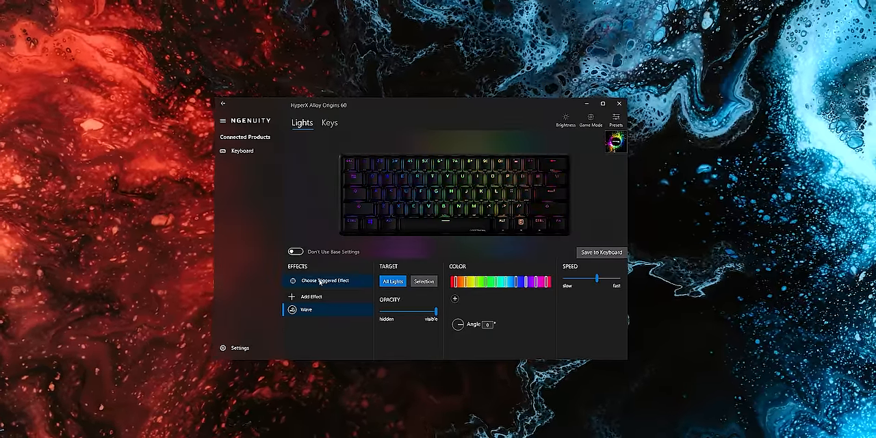
# - Add the Explosion triggered effect to the keyboard lighting
pyautogui.click(325, 281)
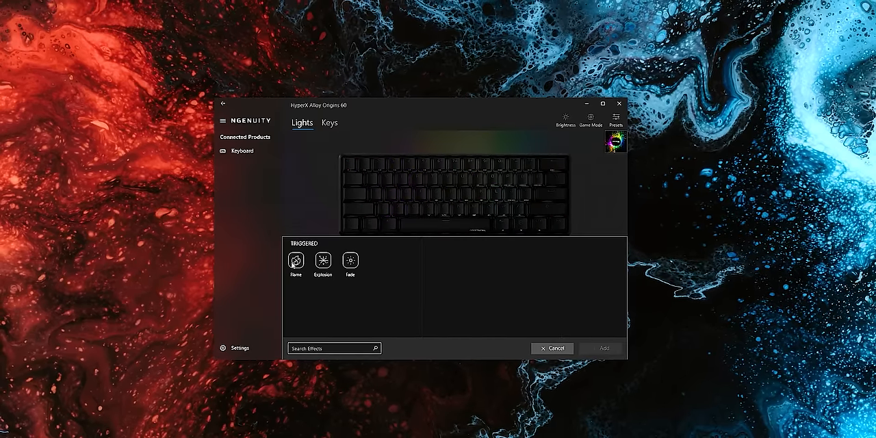
pyautogui.click(323, 261)
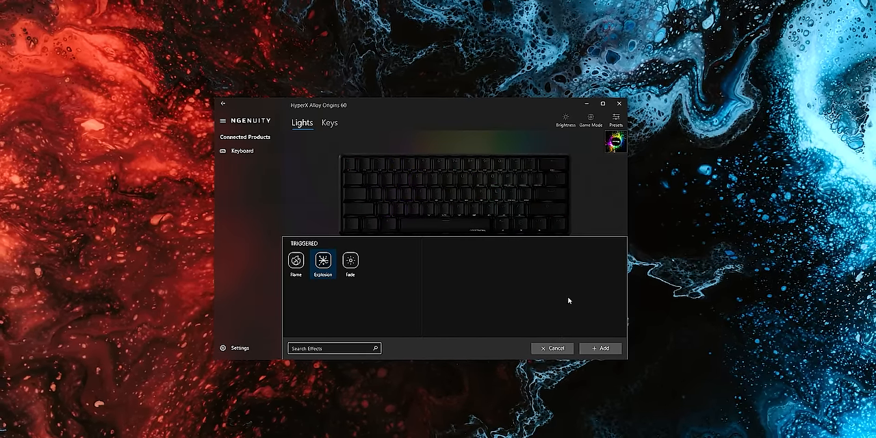
pyautogui.click(600, 348)
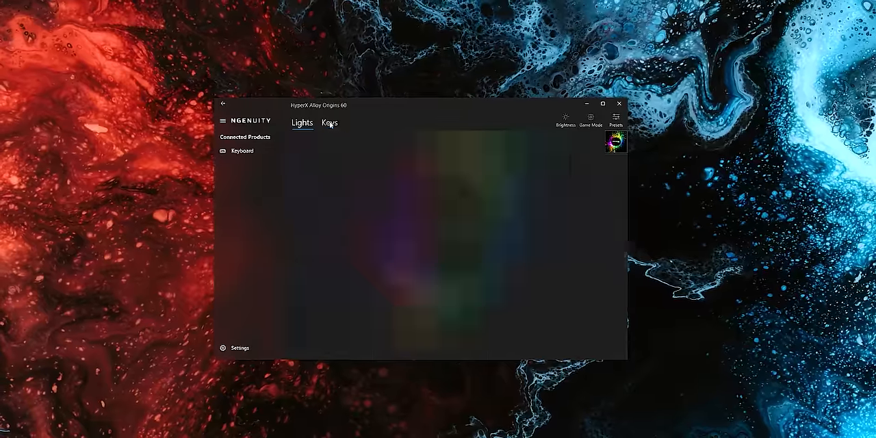
# - Select the S key on the Fn layer and browse Multimedia and Keyboard Function options
pyautogui.click(330, 123)
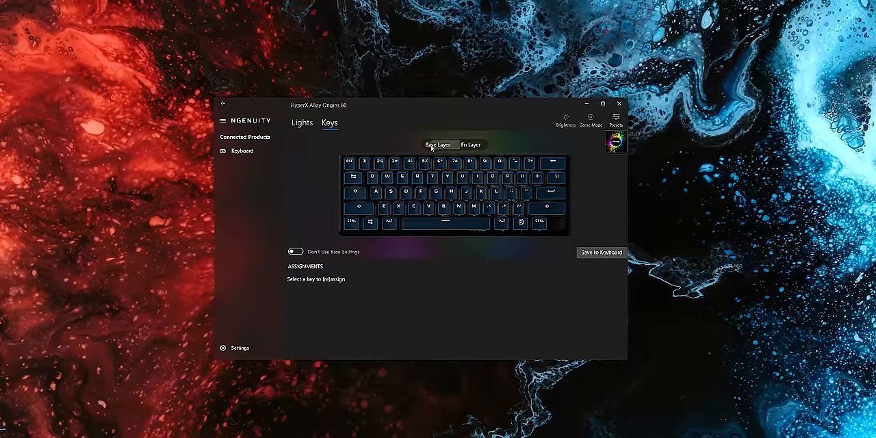
pyautogui.click(391, 193)
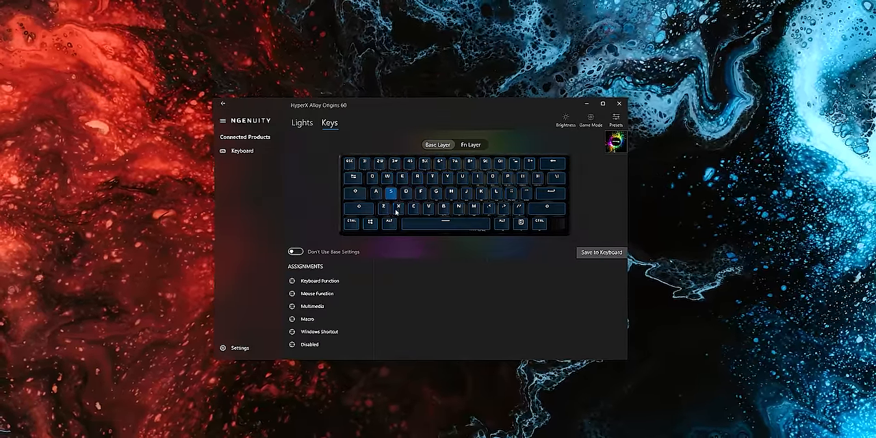
pyautogui.click(471, 145)
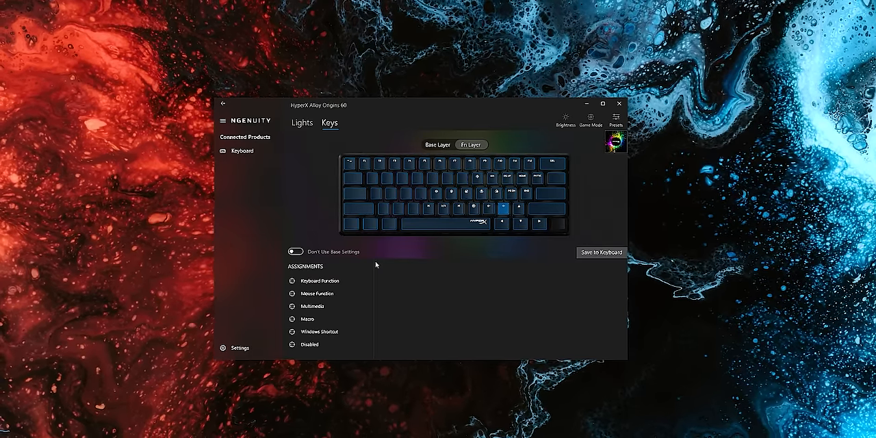
pyautogui.click(313, 306)
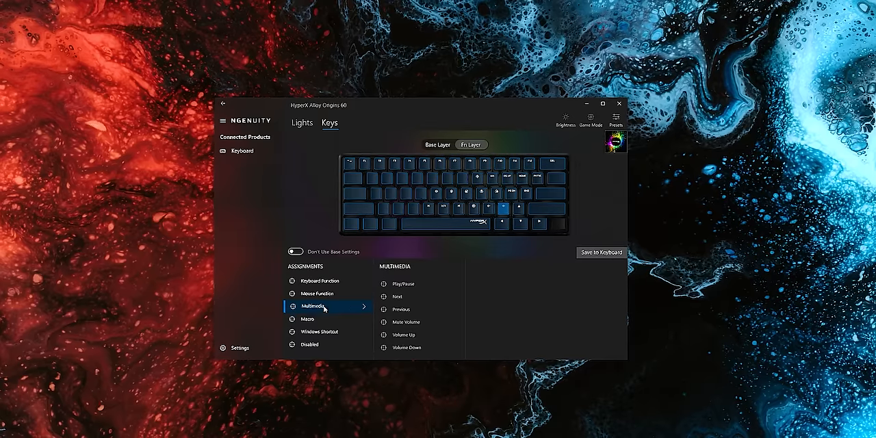
pyautogui.click(319, 281)
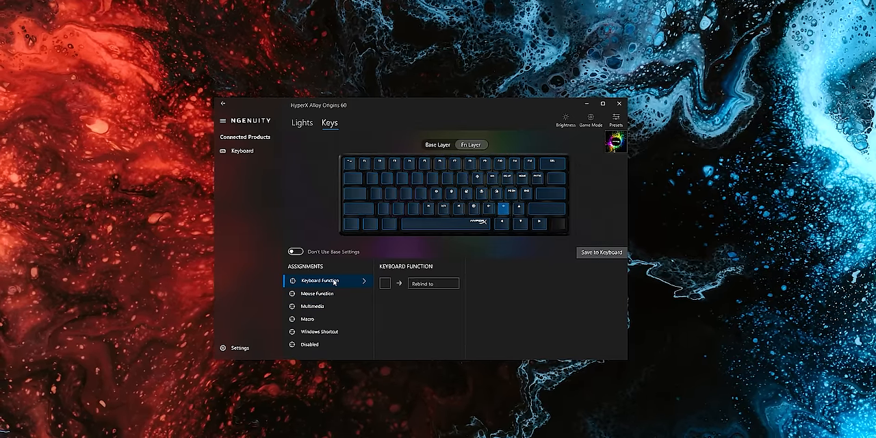
pyautogui.moveTo(376, 181)
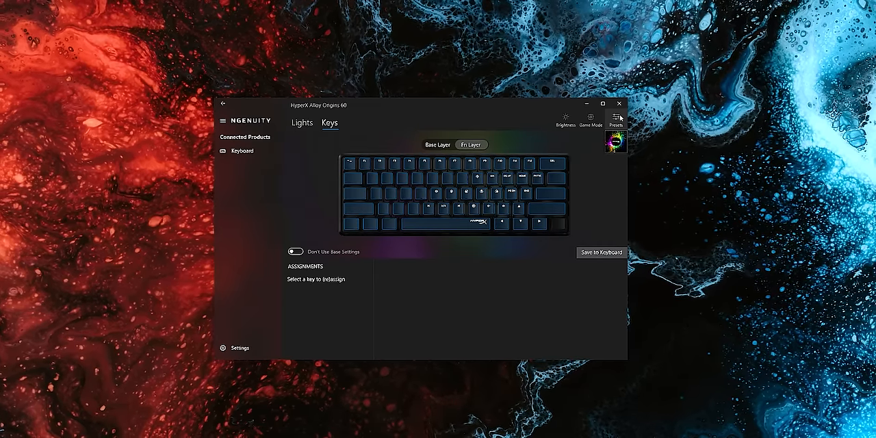
pyautogui.click(615, 119)
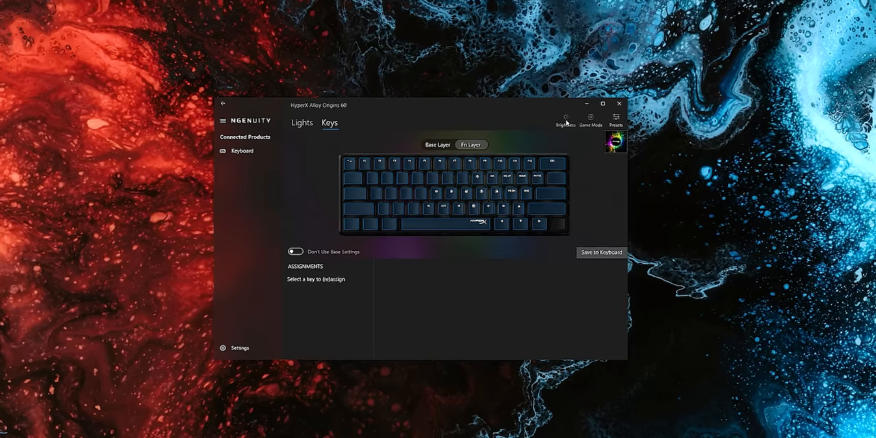
# - Save the current lighting to the keyboard's first profile
pyautogui.click(302, 123)
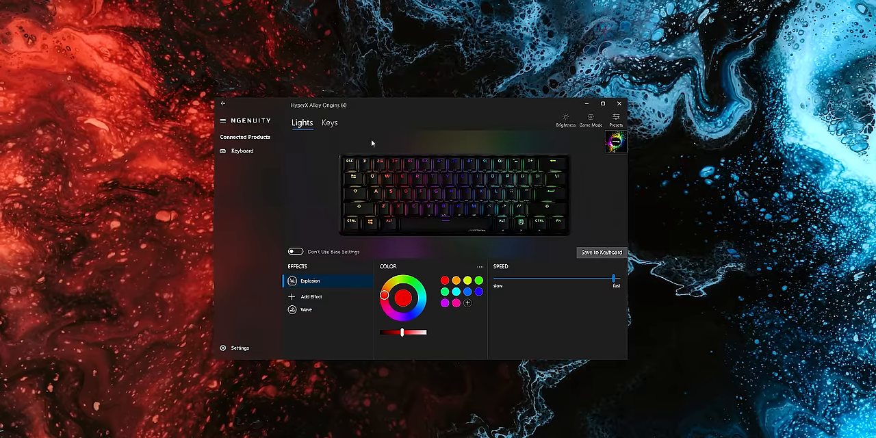
pyautogui.click(616, 118)
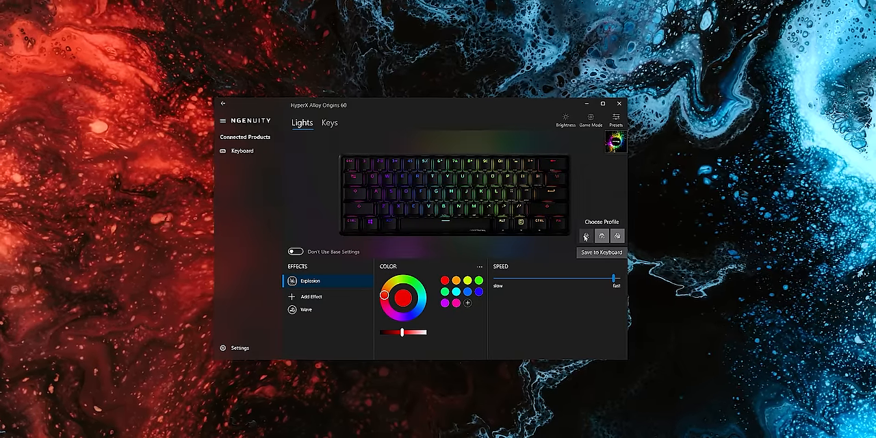
pyautogui.click(617, 236)
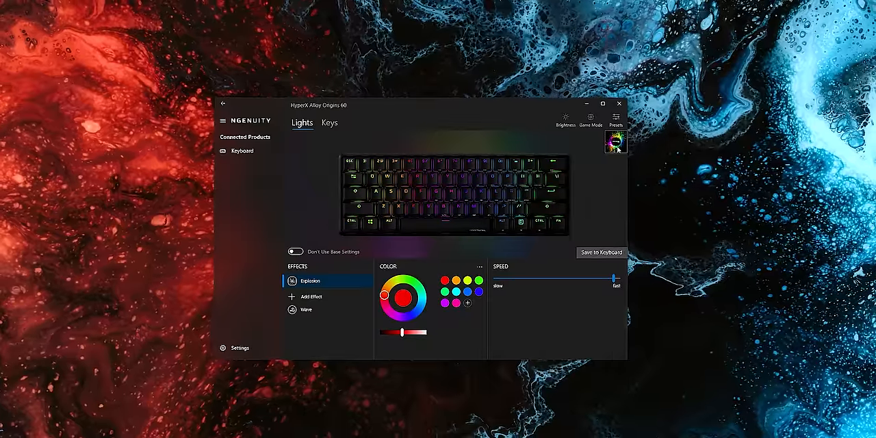
# - Create and confirm a new preset, New Preset (2)
pyautogui.click(615, 117)
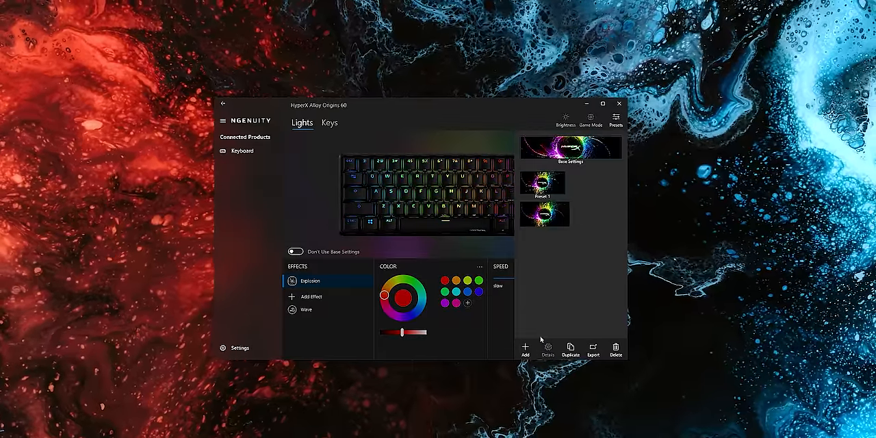
pyautogui.click(525, 350)
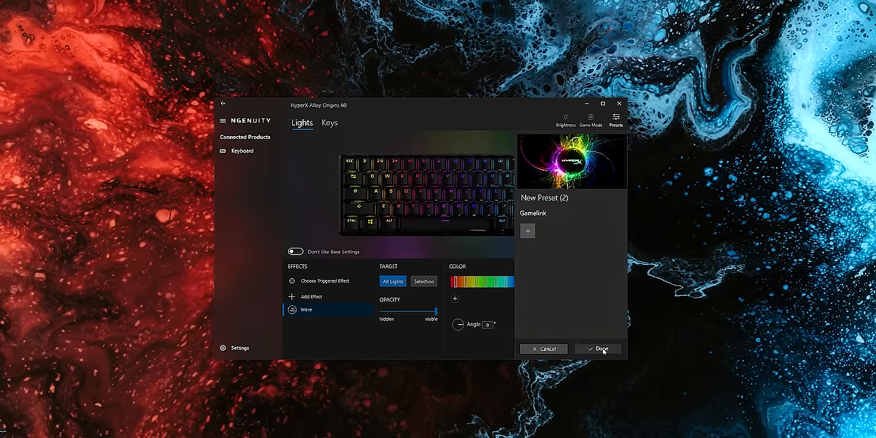
pyautogui.click(602, 348)
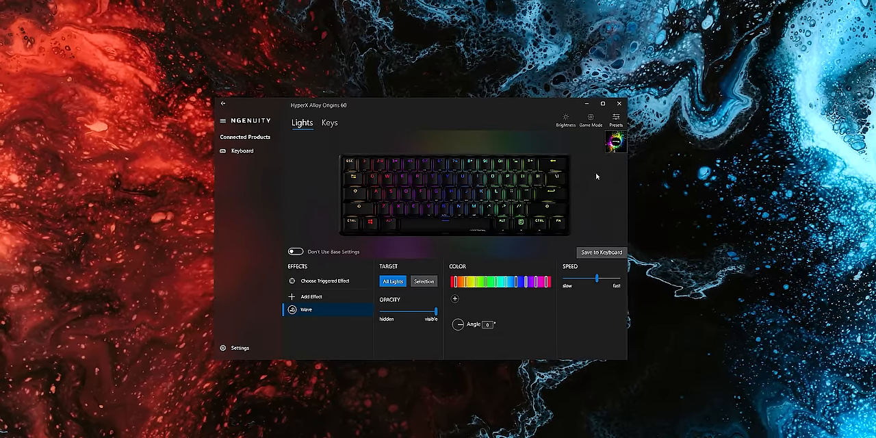